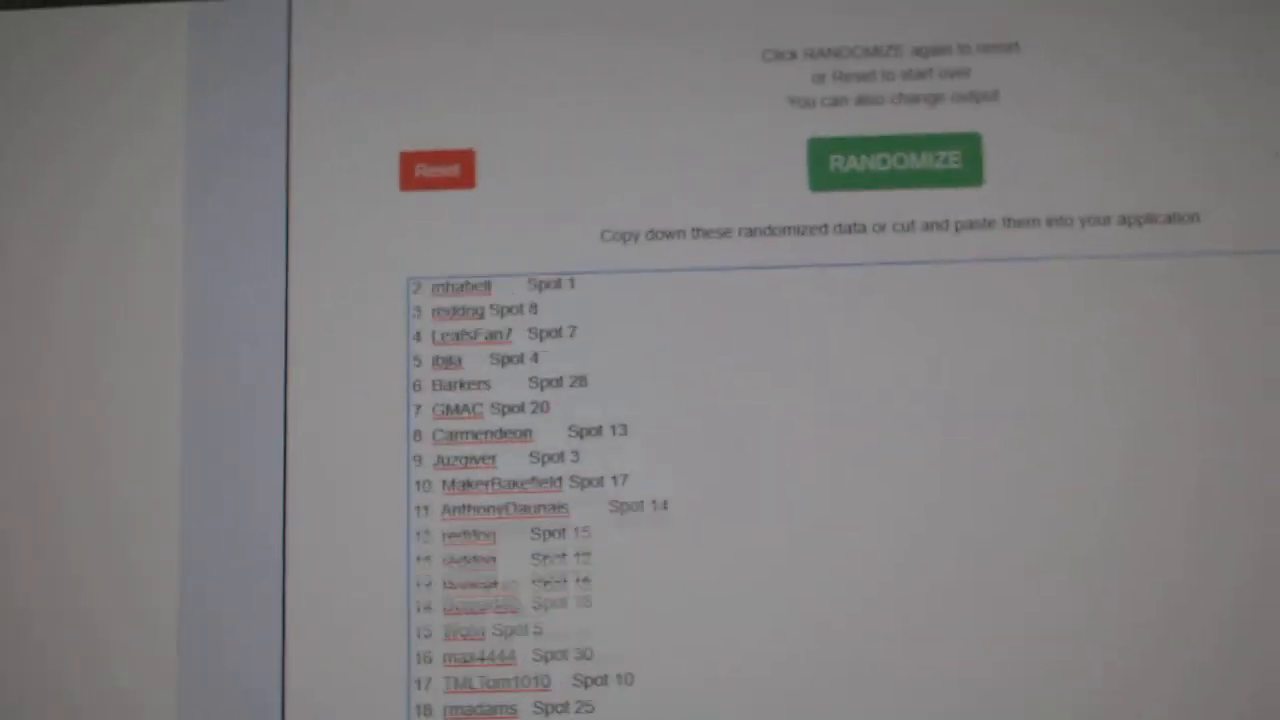
# - Randomize the participant-and-spot list two times in a row
pyautogui.click(894, 160)
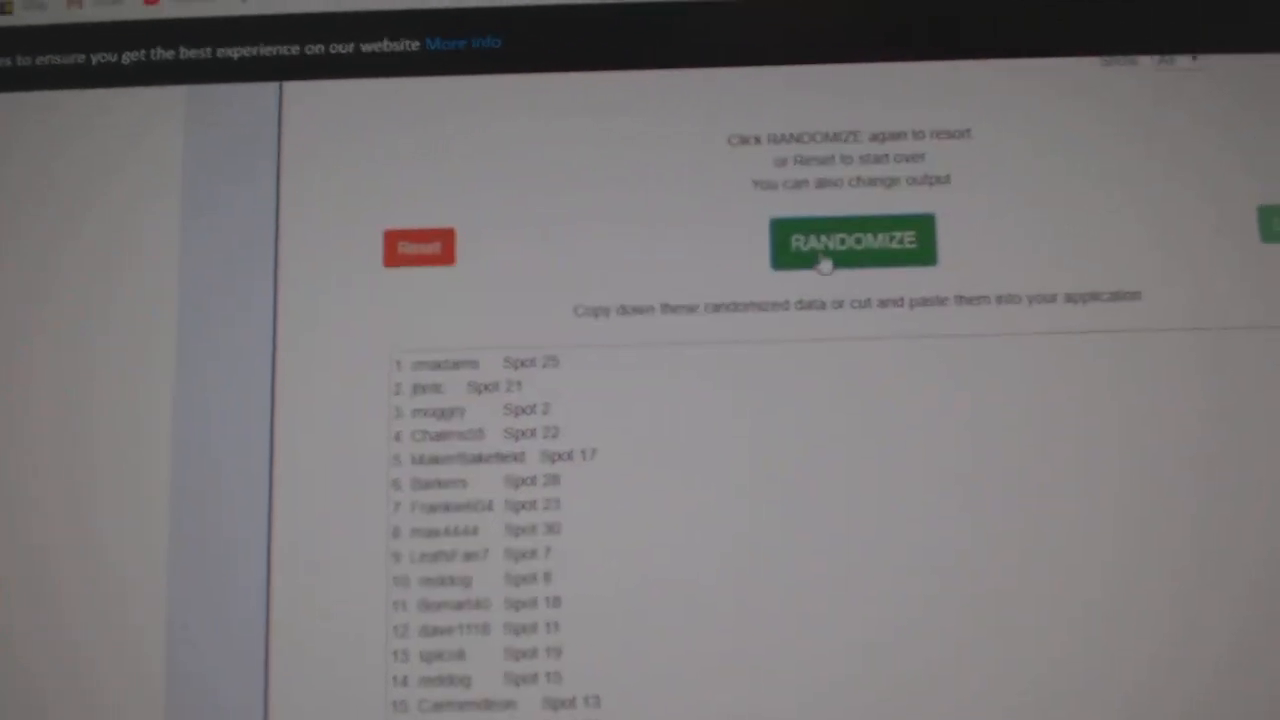
pyautogui.click(852, 243)
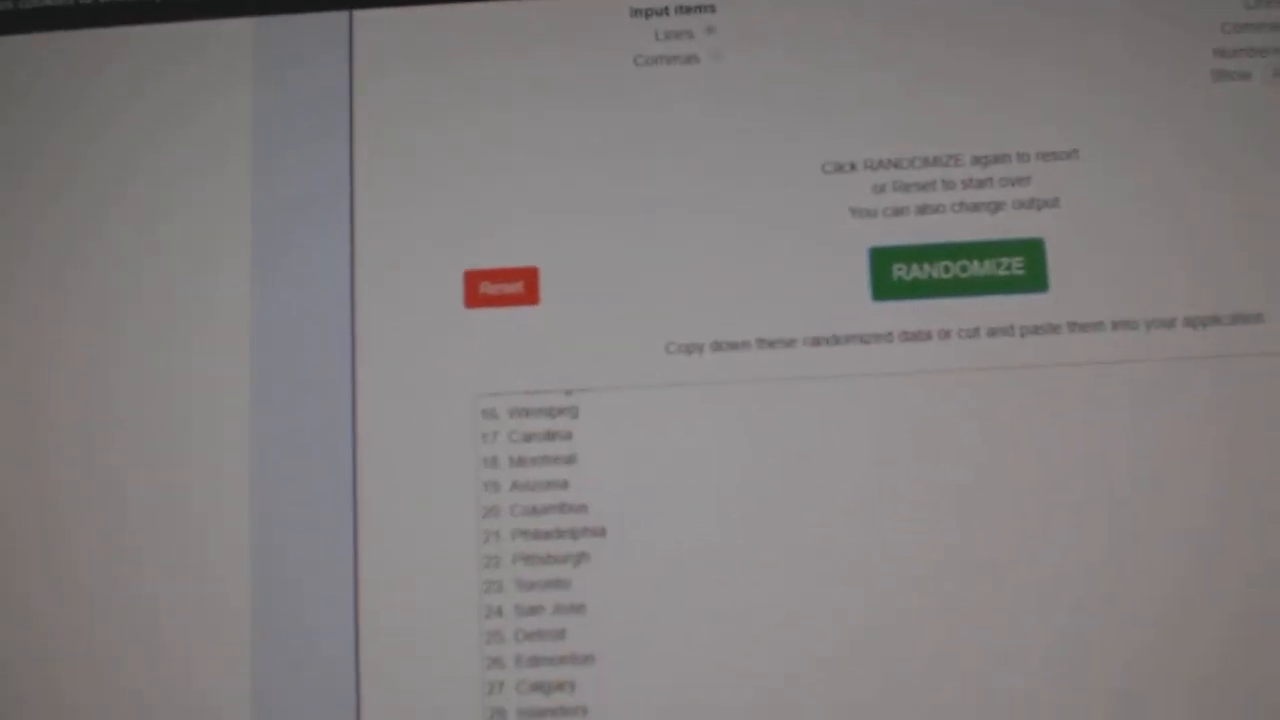
# - Randomize the thirty NHL team names two more times for a new numbered order
pyautogui.click(886, 292)
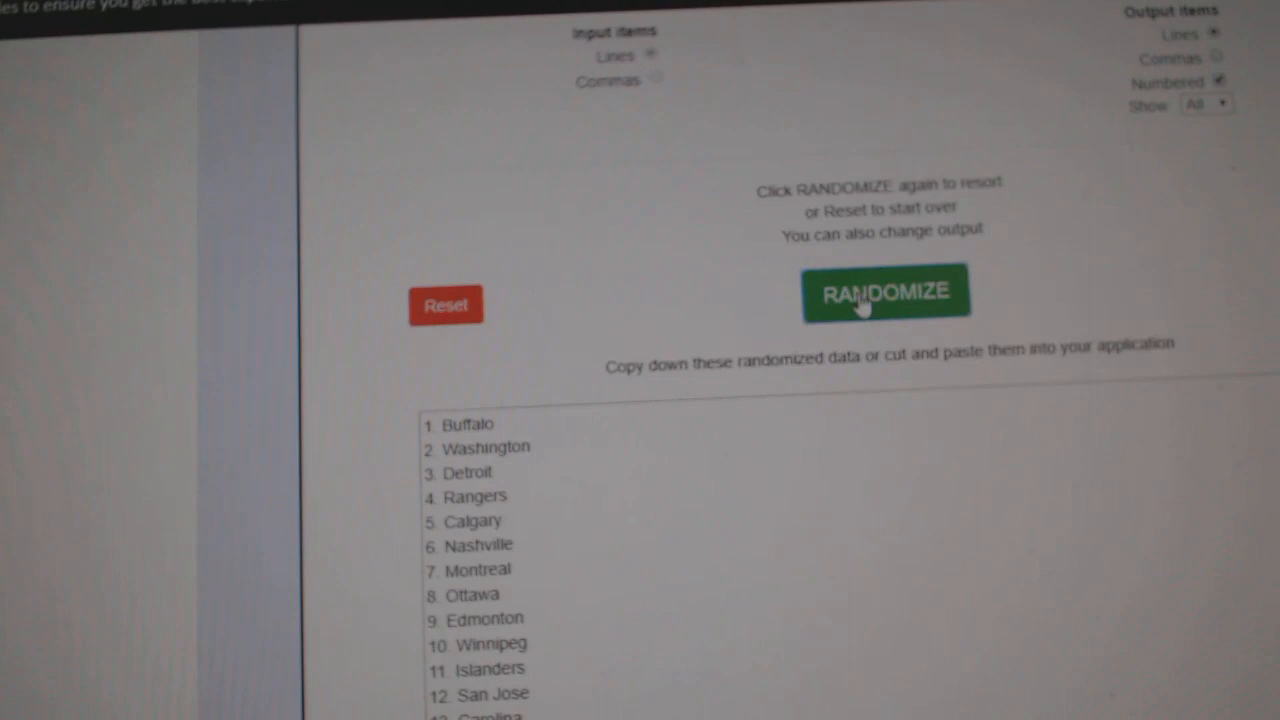
pyautogui.click(885, 293)
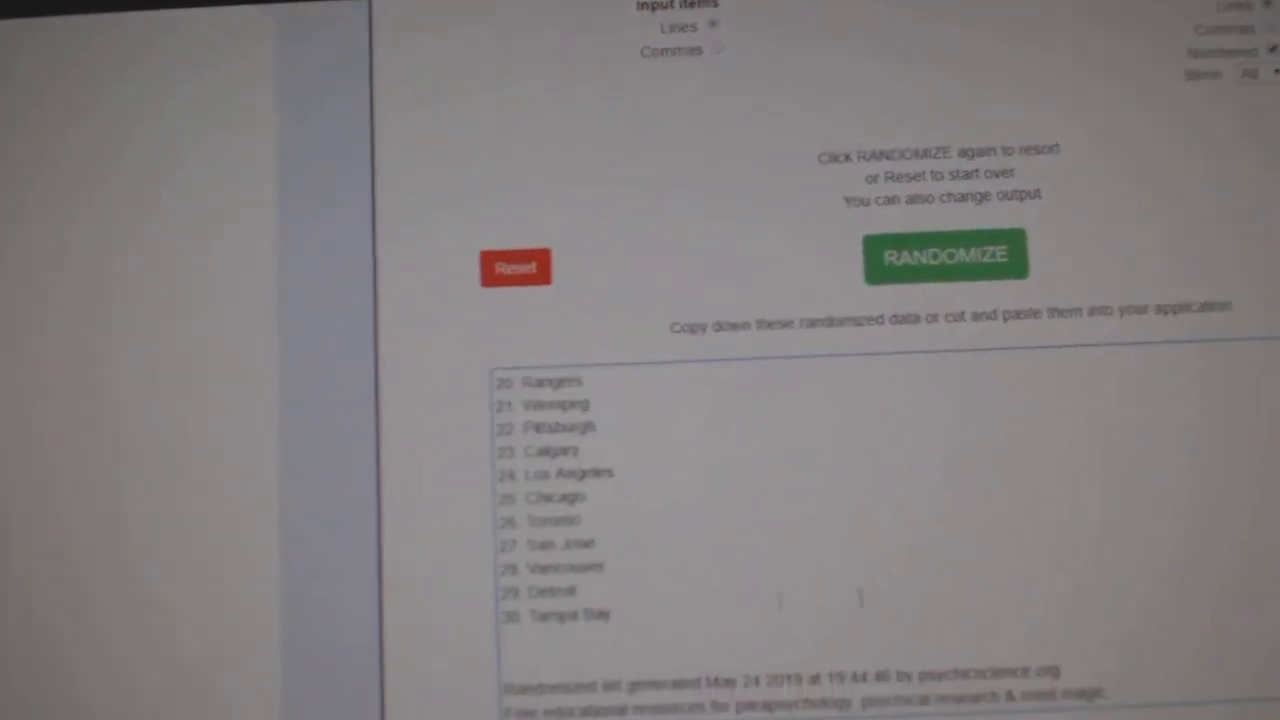